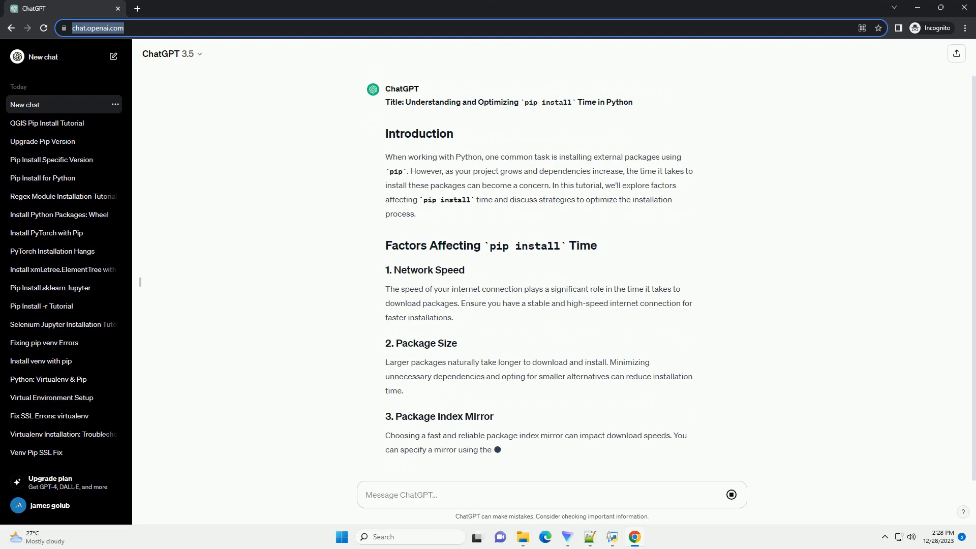
scroll(down, 3)
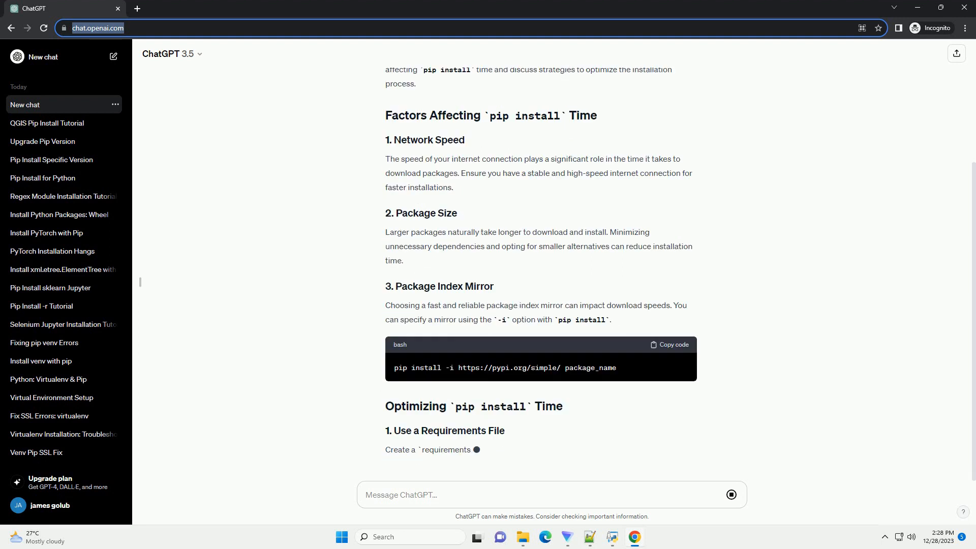
scroll(down, 3)
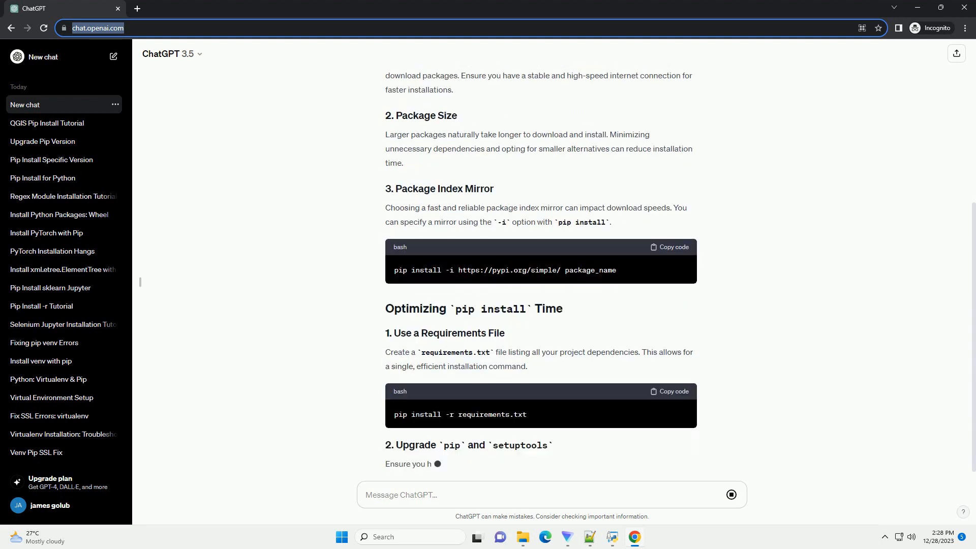
scroll(down, 3)
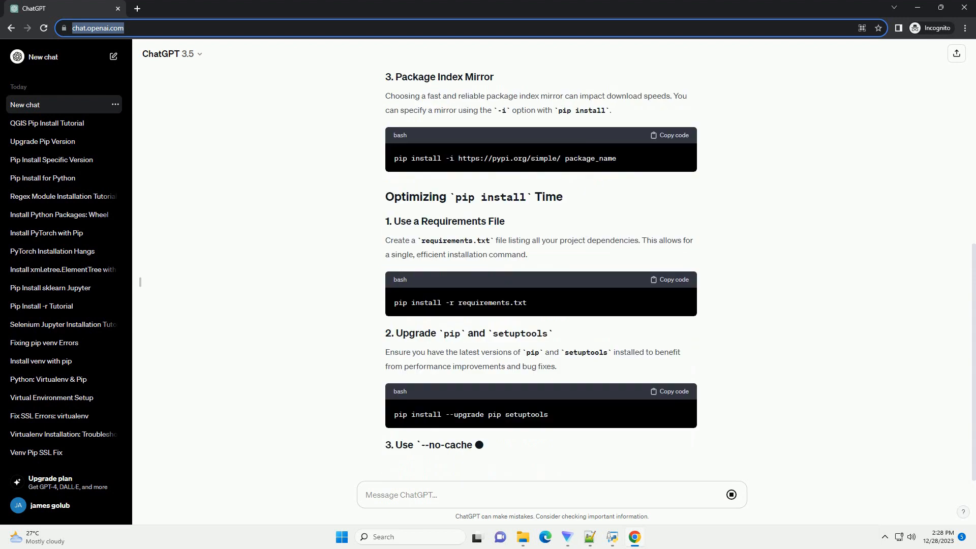
scroll(down, 3)
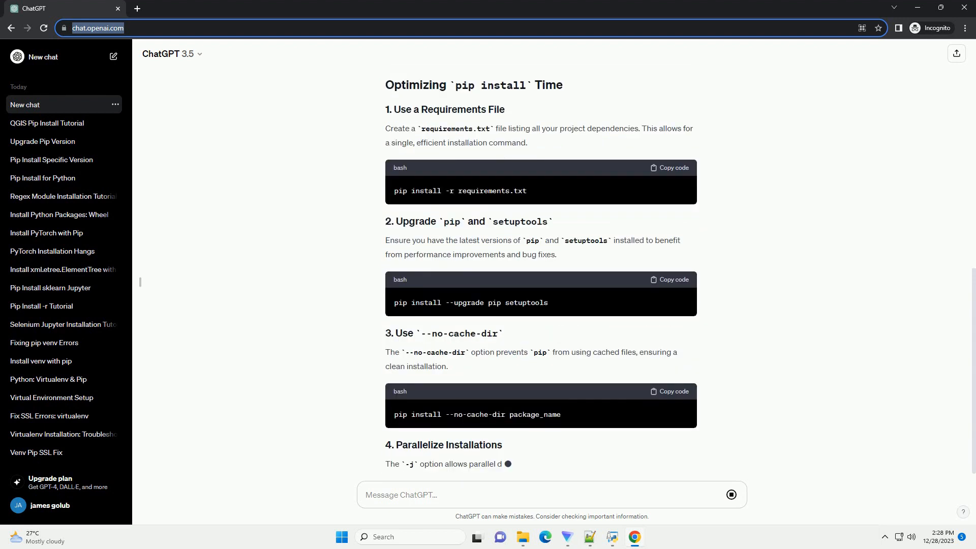
scroll(down, 3)
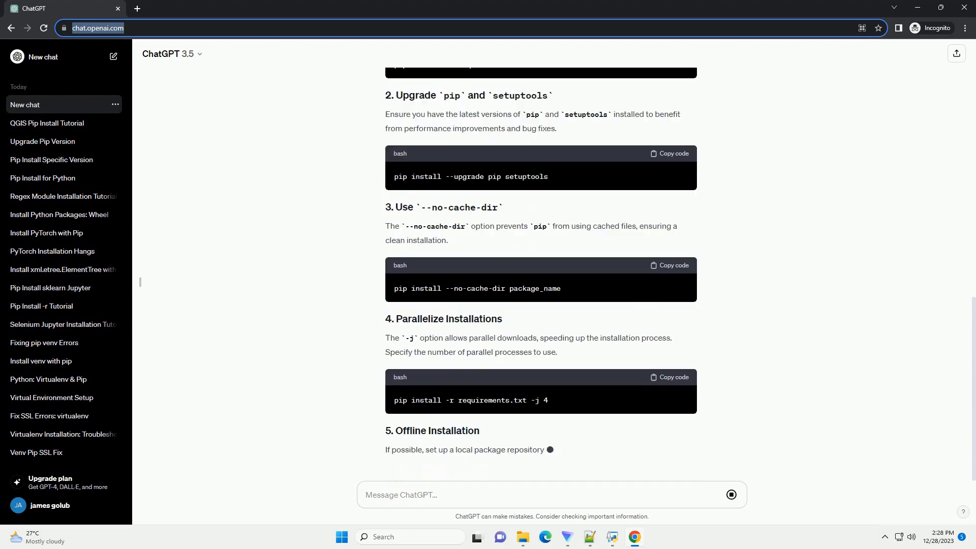
scroll(down, 3)
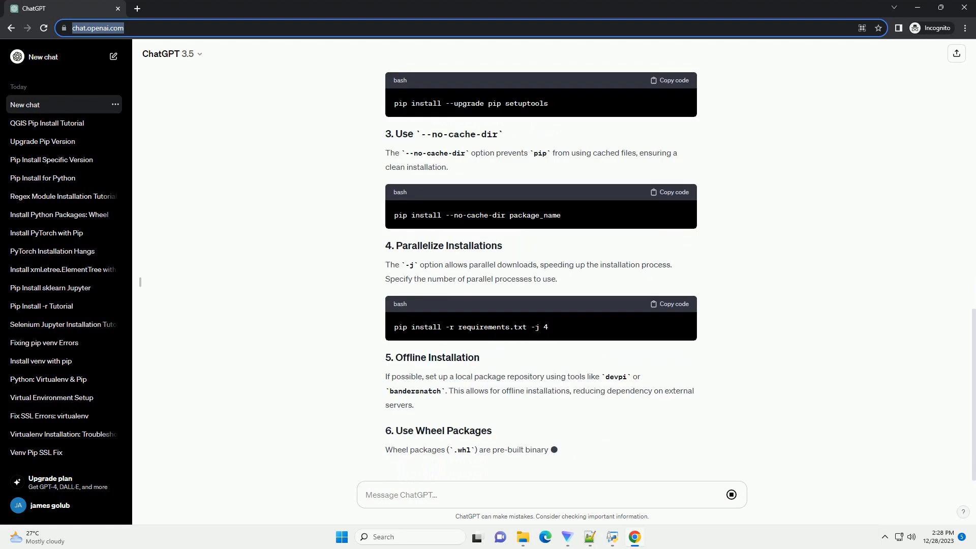
scroll(down, 3)
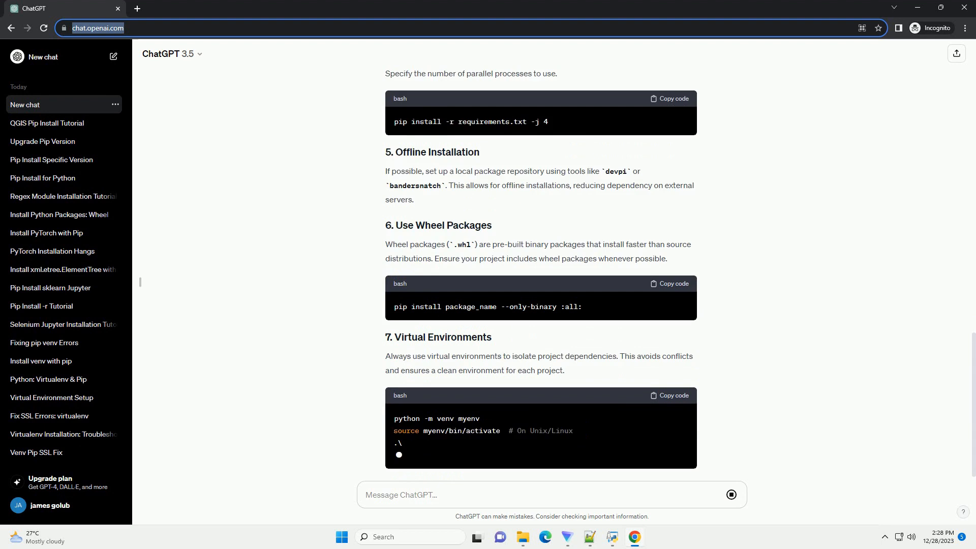
scroll(down, 3)
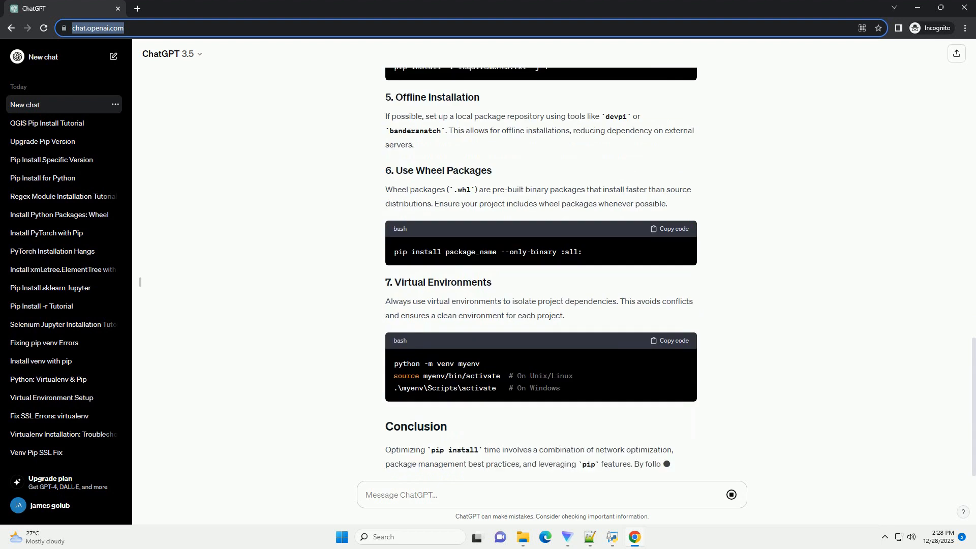
scroll(down, 3)
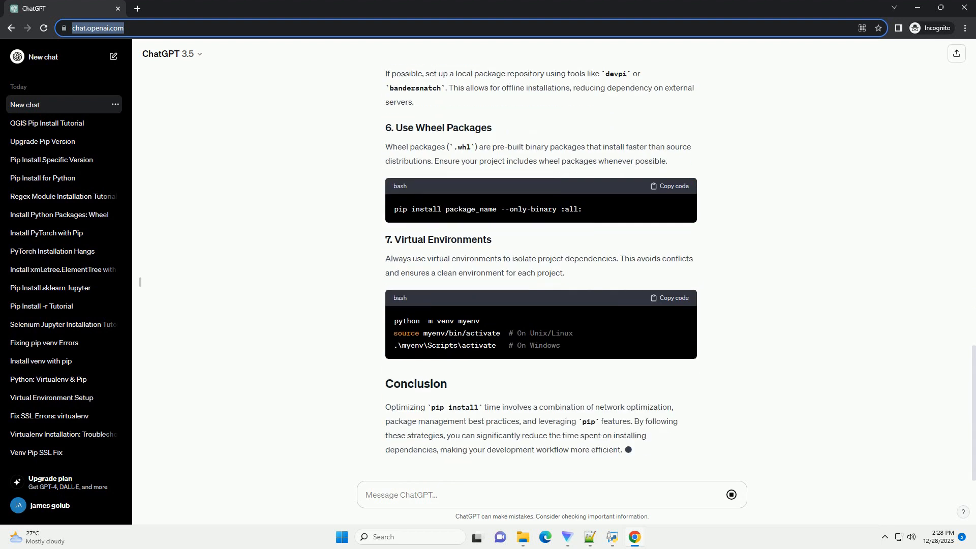